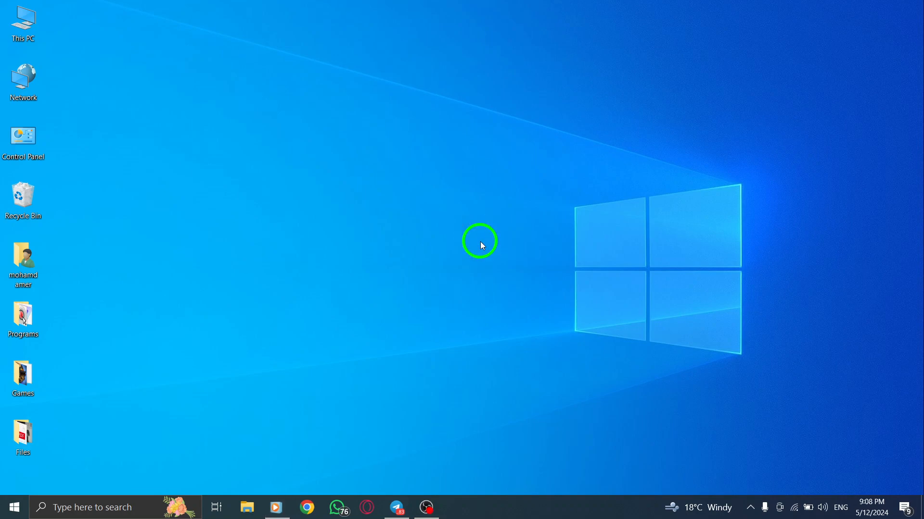
pyautogui.moveTo(470, 242)
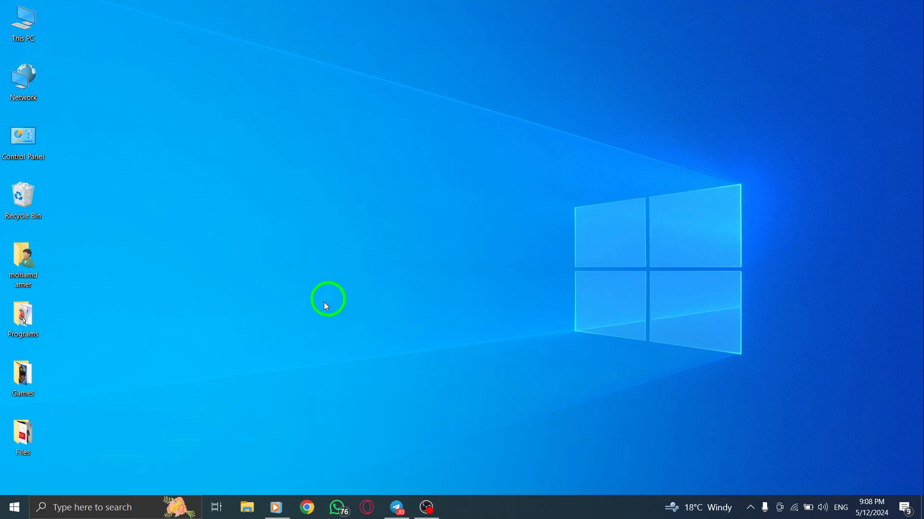
# Launch Microsoft Store from the recent apps in the taskbar search panel
pyautogui.click(91, 507)
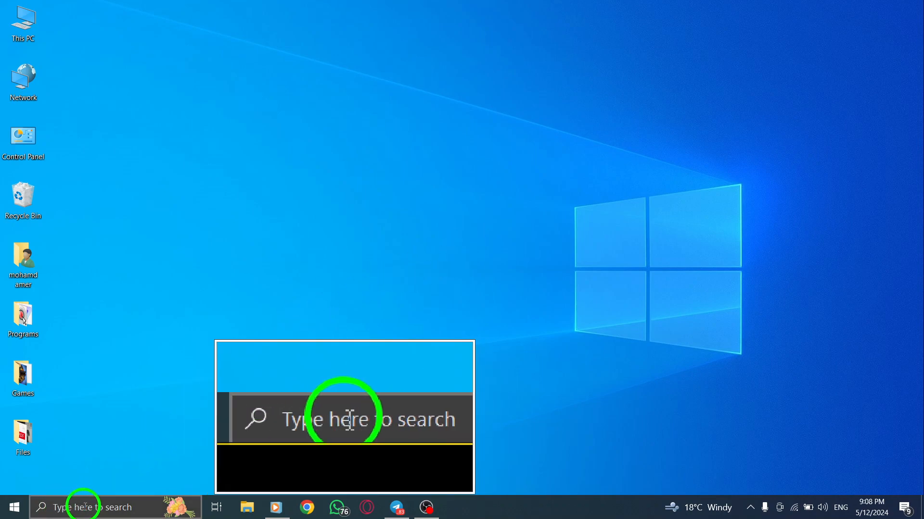
pyautogui.click(88, 506)
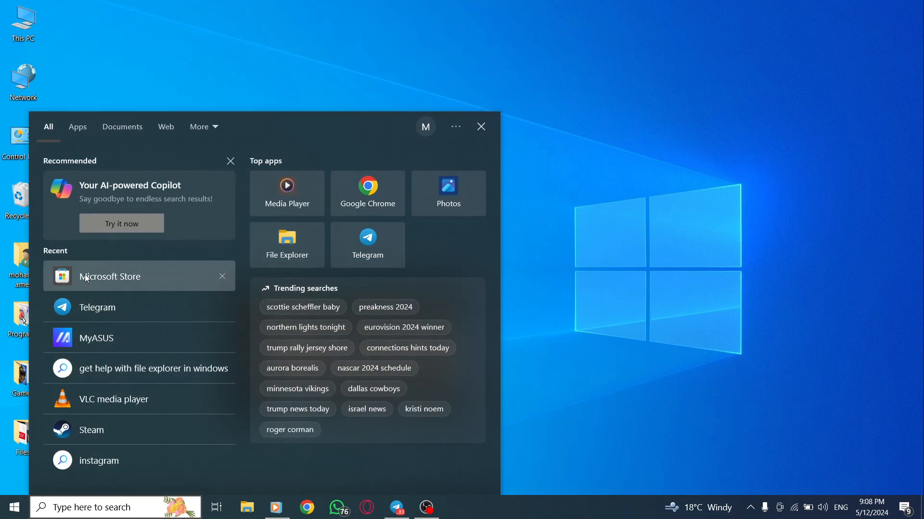
pyautogui.click(110, 276)
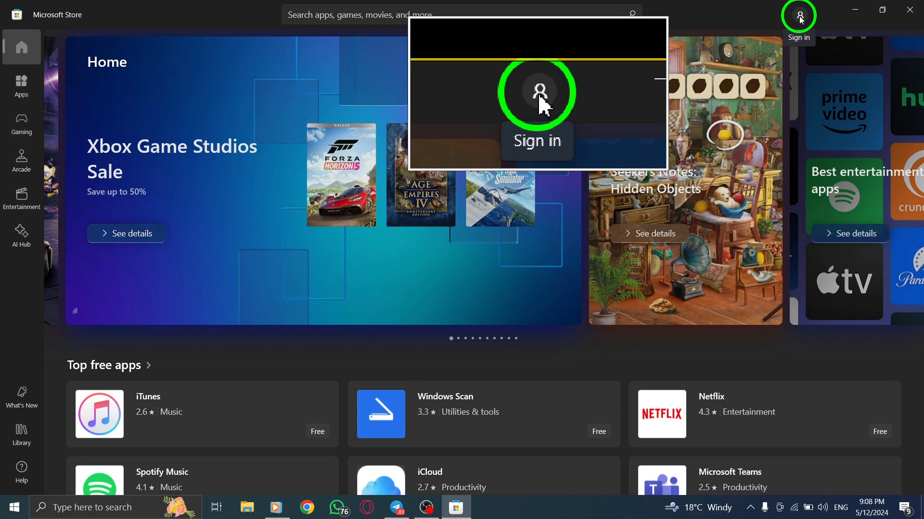
# Open the Store's Settings page from the profile menu
pyautogui.click(798, 15)
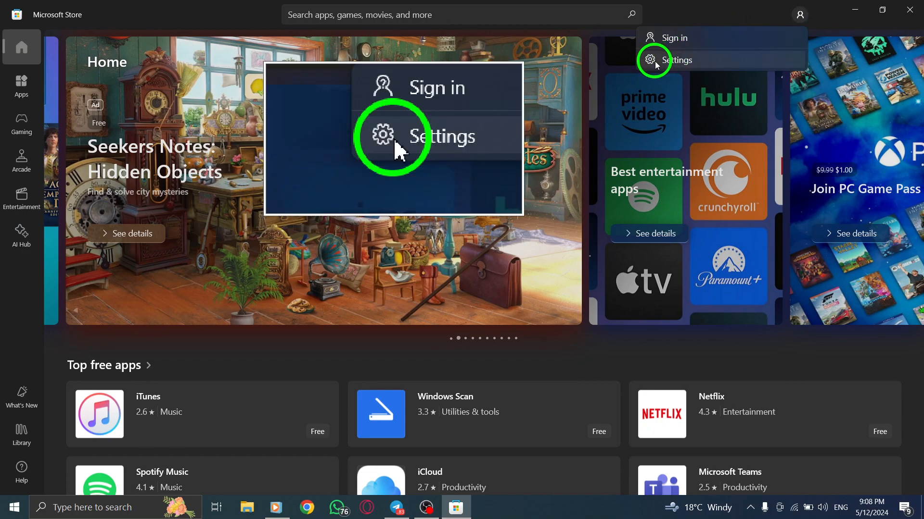
pyautogui.click(675, 59)
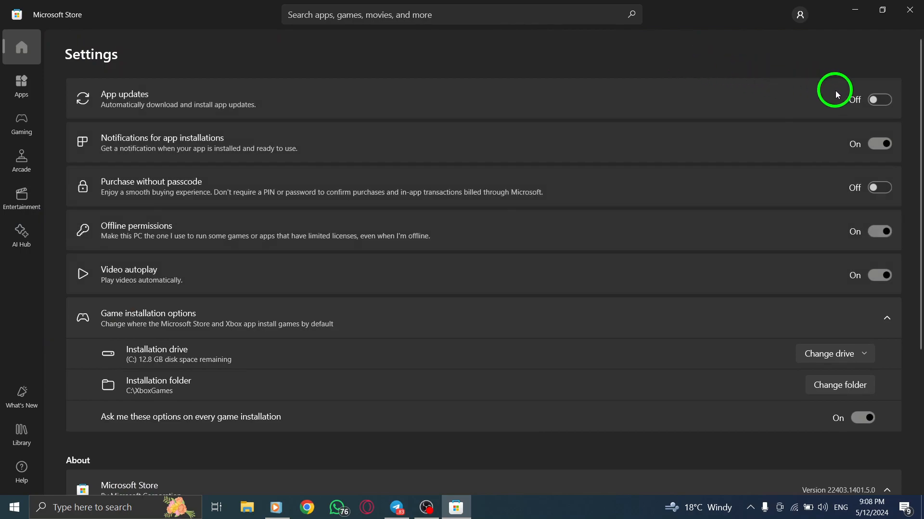
# Toggle the App updates switch on and off twice, leaving it Off
pyautogui.click(878, 99)
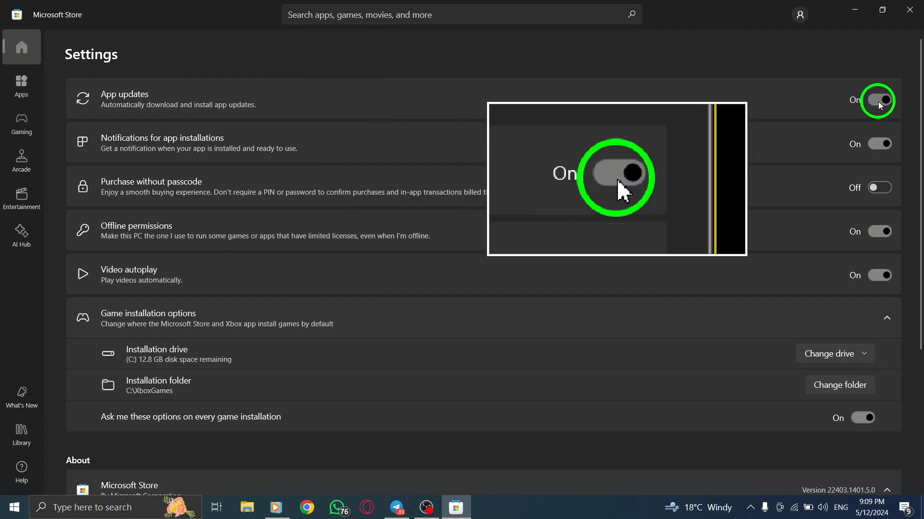
pyautogui.click(877, 100)
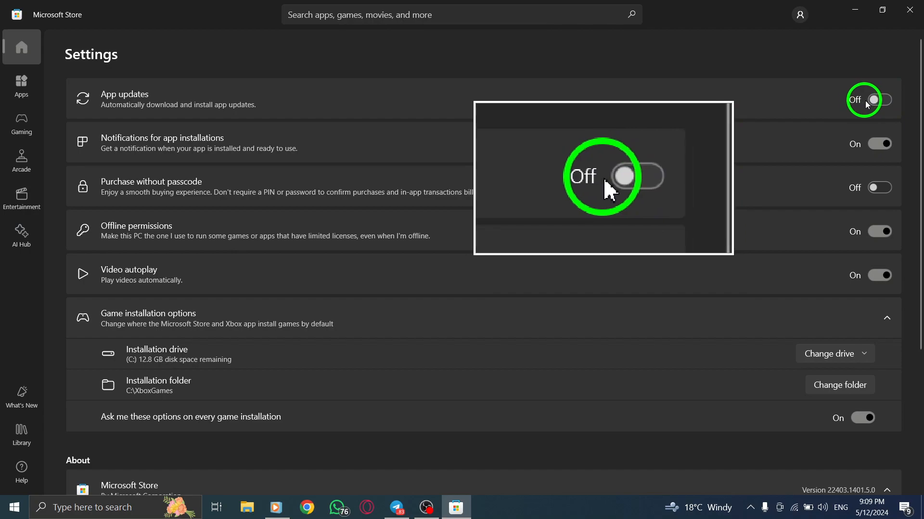
pyautogui.click(880, 100)
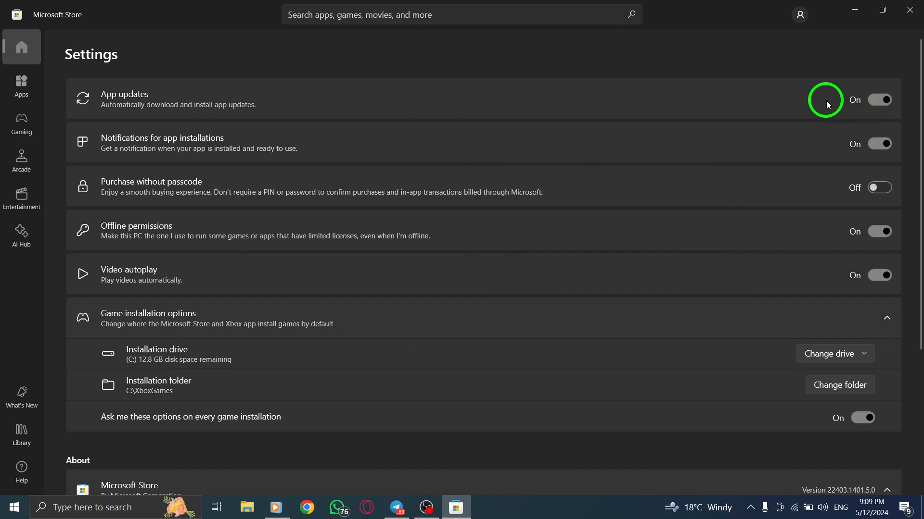
pyautogui.click(879, 100)
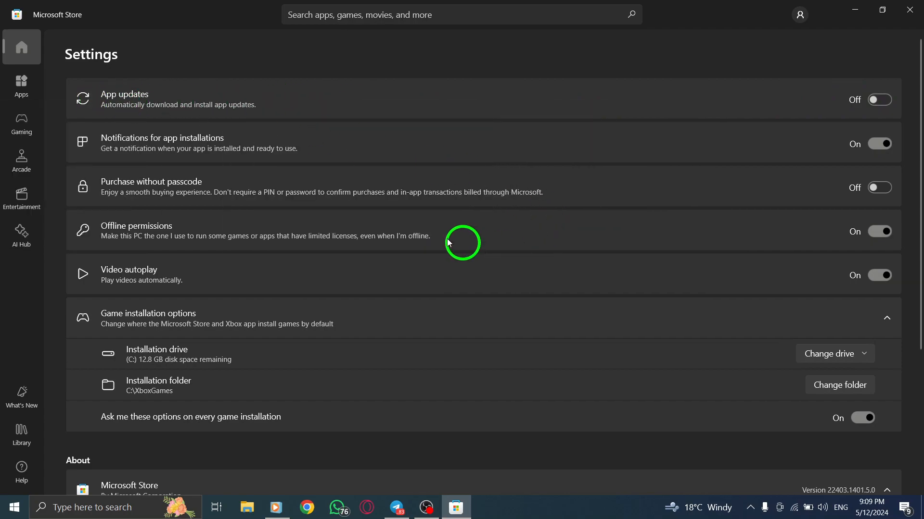
pyautogui.moveTo(492, 128)
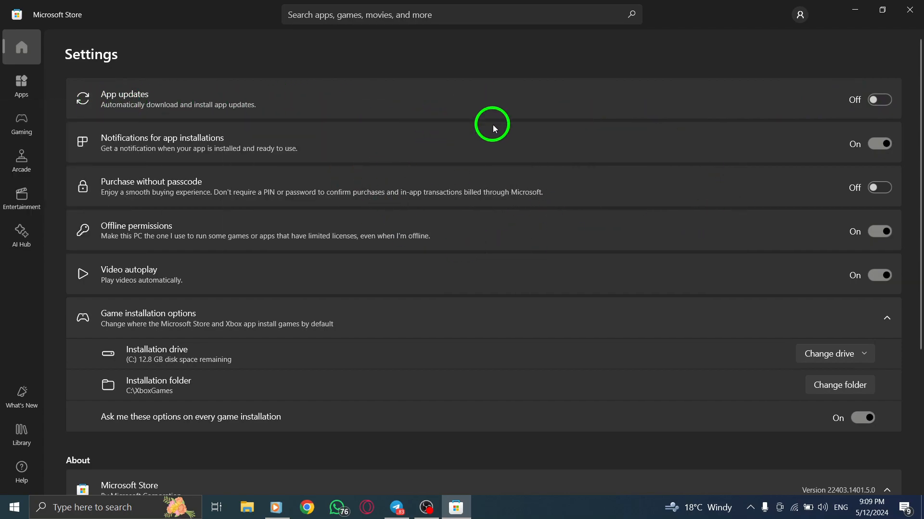
pyautogui.moveTo(619, 108)
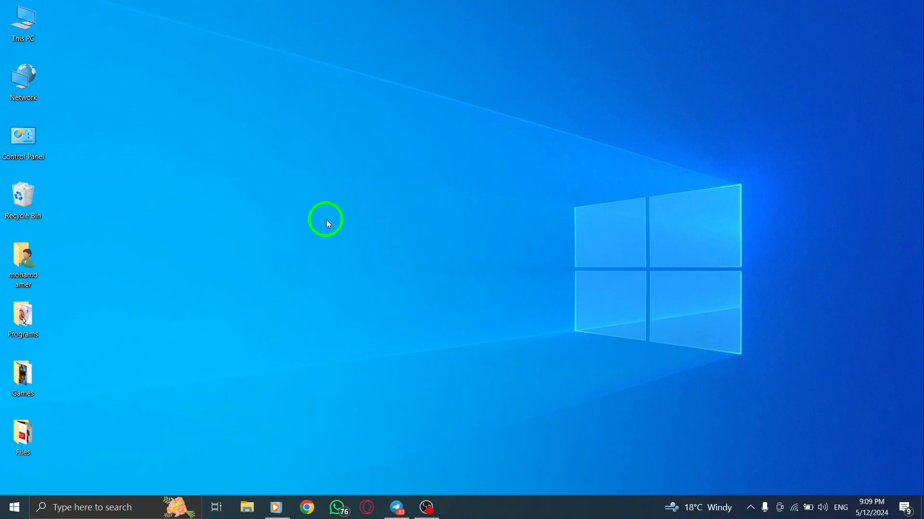
pyautogui.moveTo(357, 221)
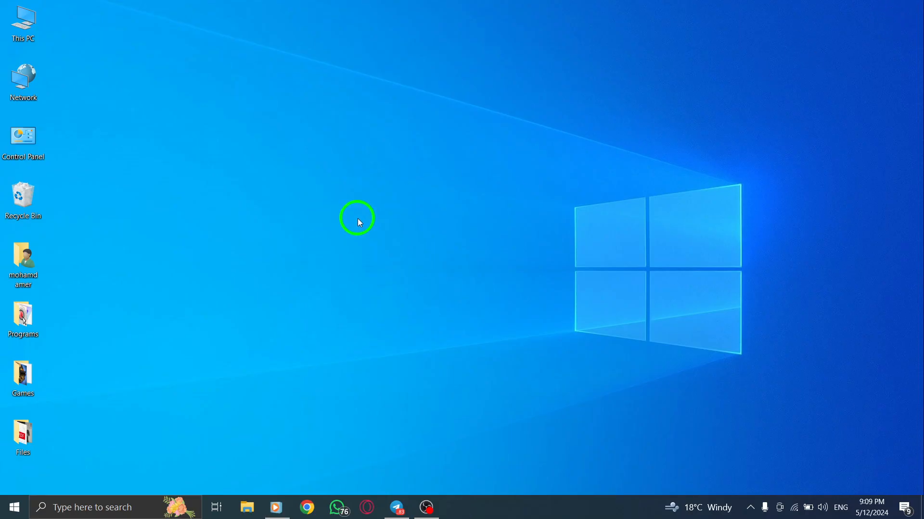